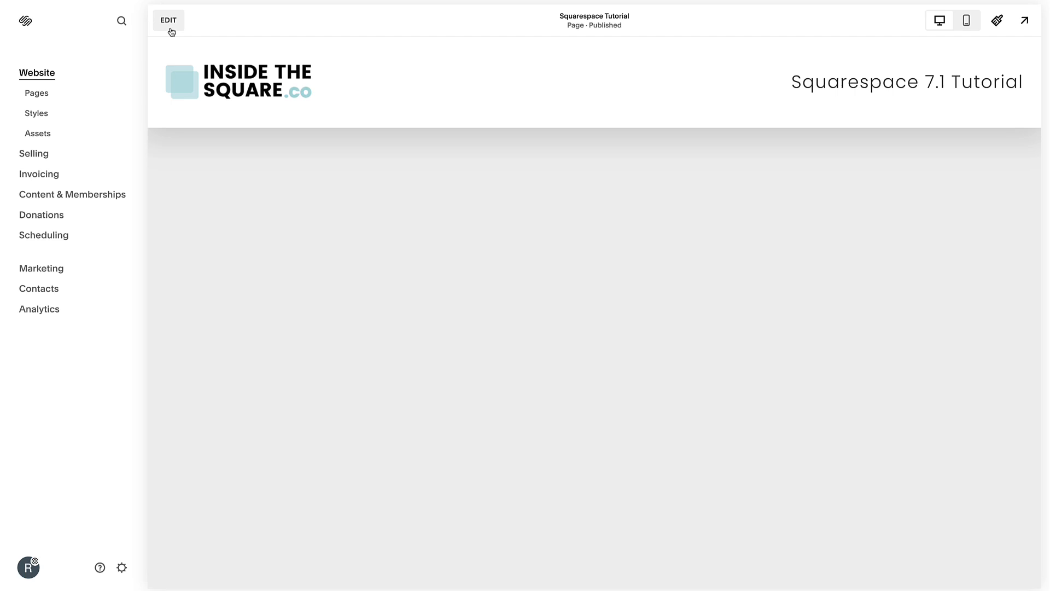
Enter page edit mode and insert an Amazon block into the empty section.
click(169, 20)
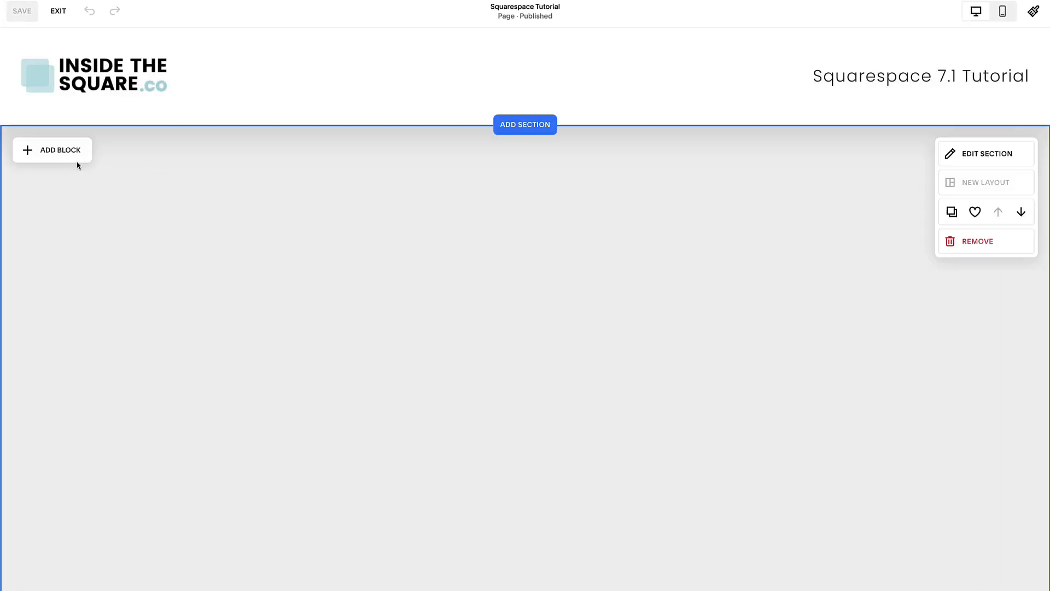
click(60, 150)
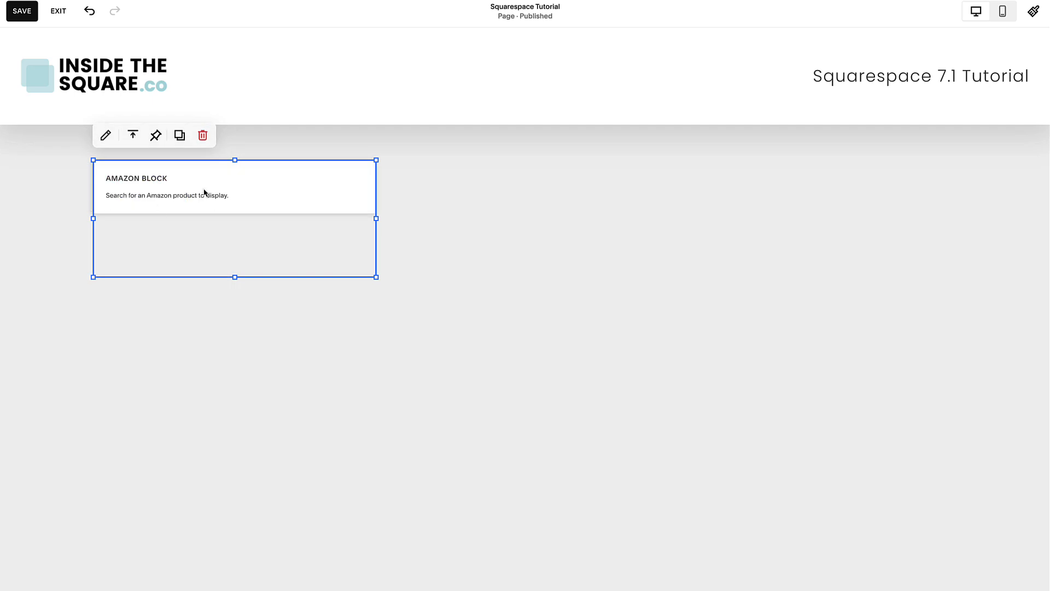
Open the Amazon block's settings and search for the Kuchi Kopi 'Nightlight' product.
click(105, 134)
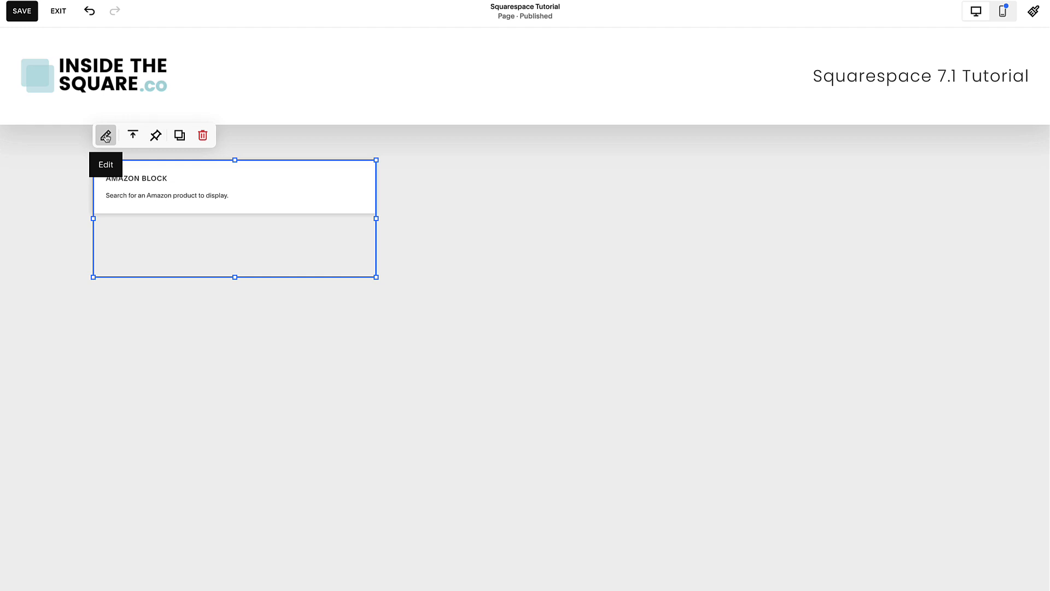
click(106, 136)
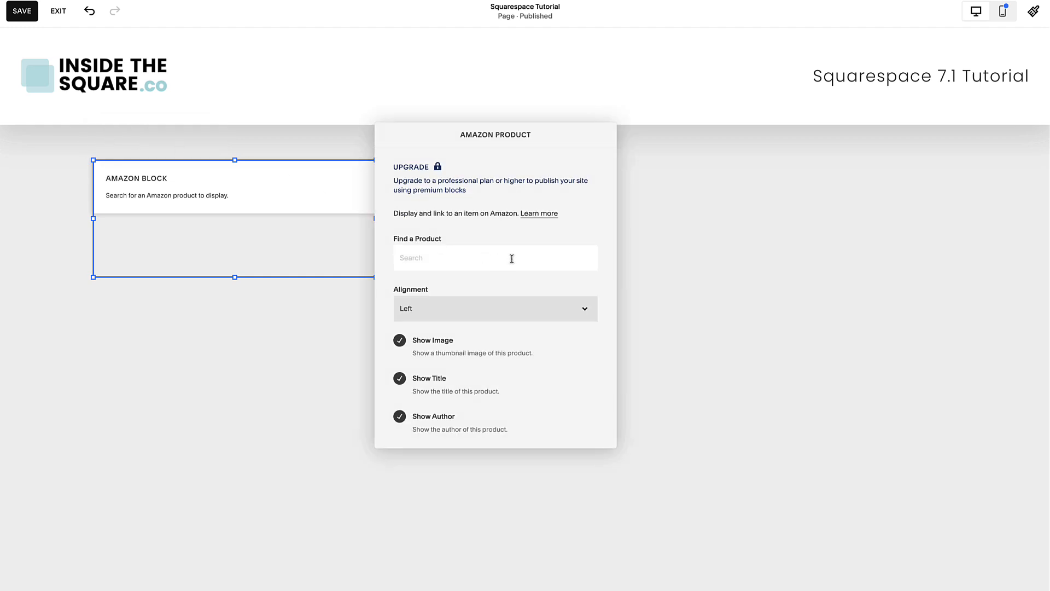
text(Nightlight)
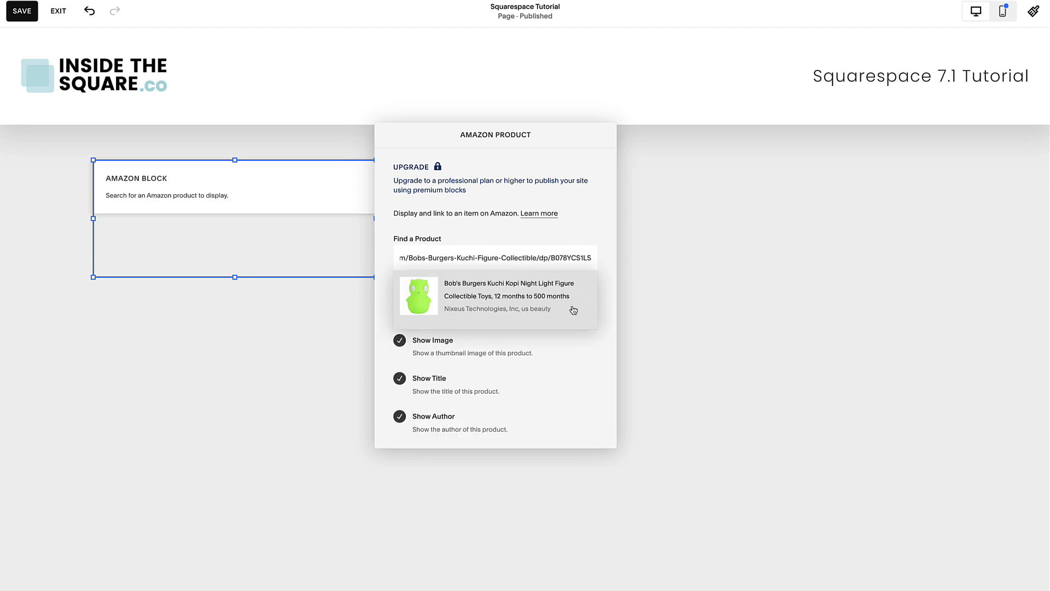
Select the Kuchi Kopi night light result and enable the Buy on Amazon button.
click(505, 297)
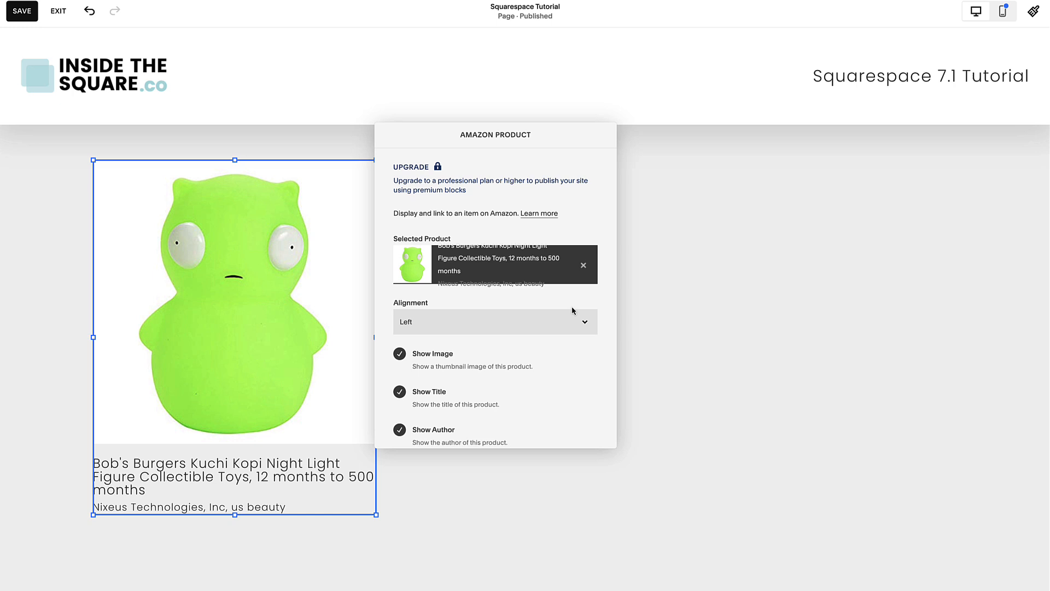
scroll(down, 3)
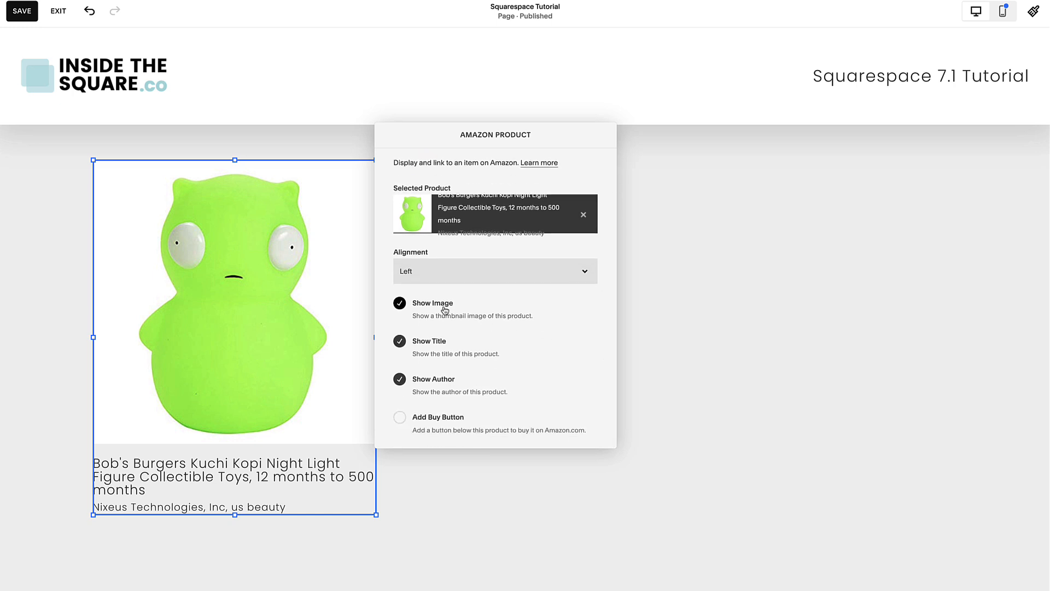
mouse_move(450, 335)
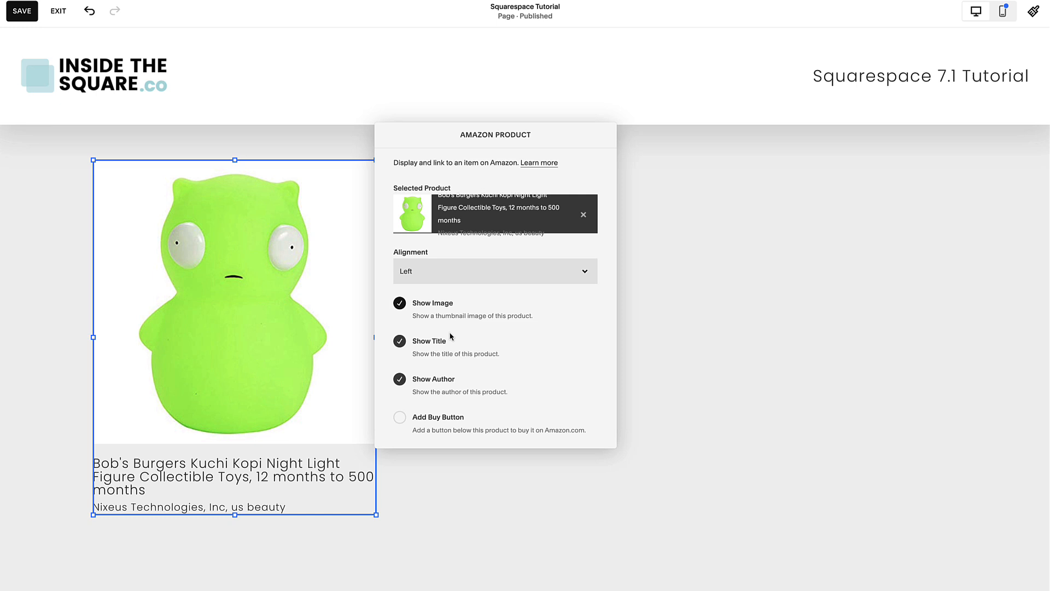
mouse_move(417, 421)
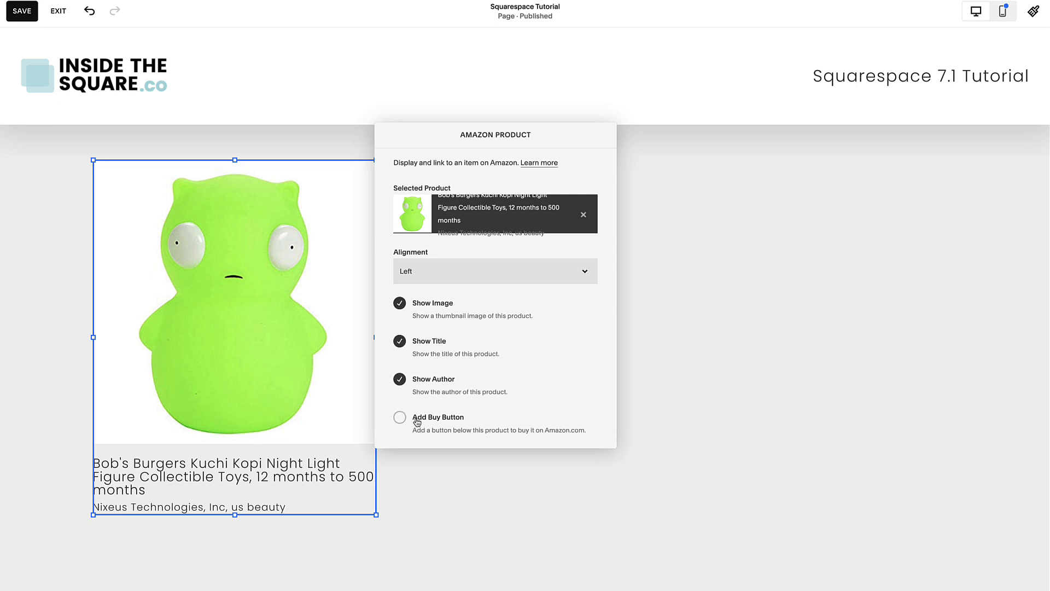
click(400, 417)
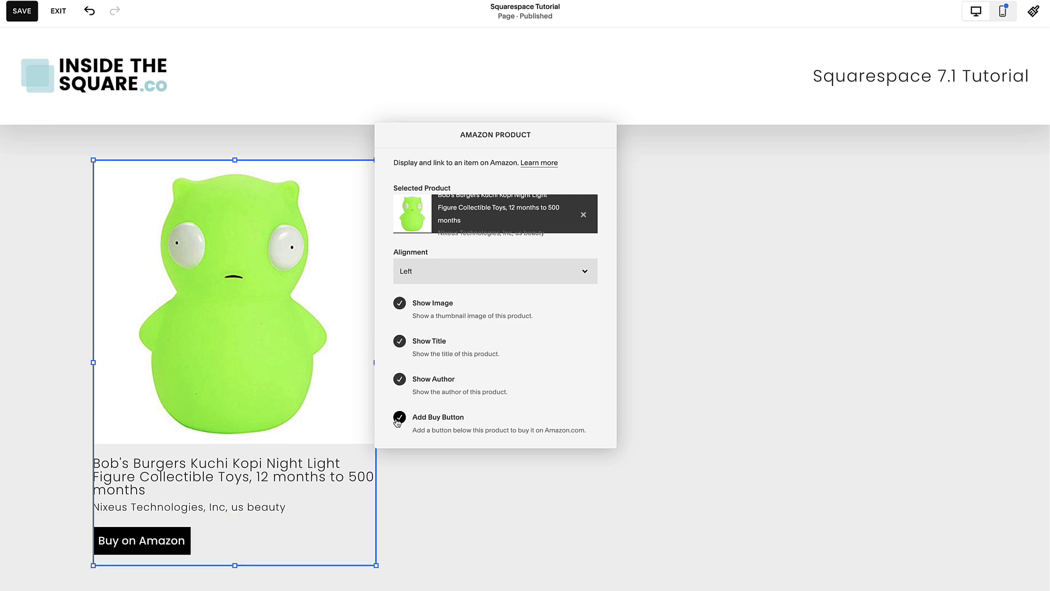
Try Right alignment for the Amazon block, then settle on Center.
click(495, 271)
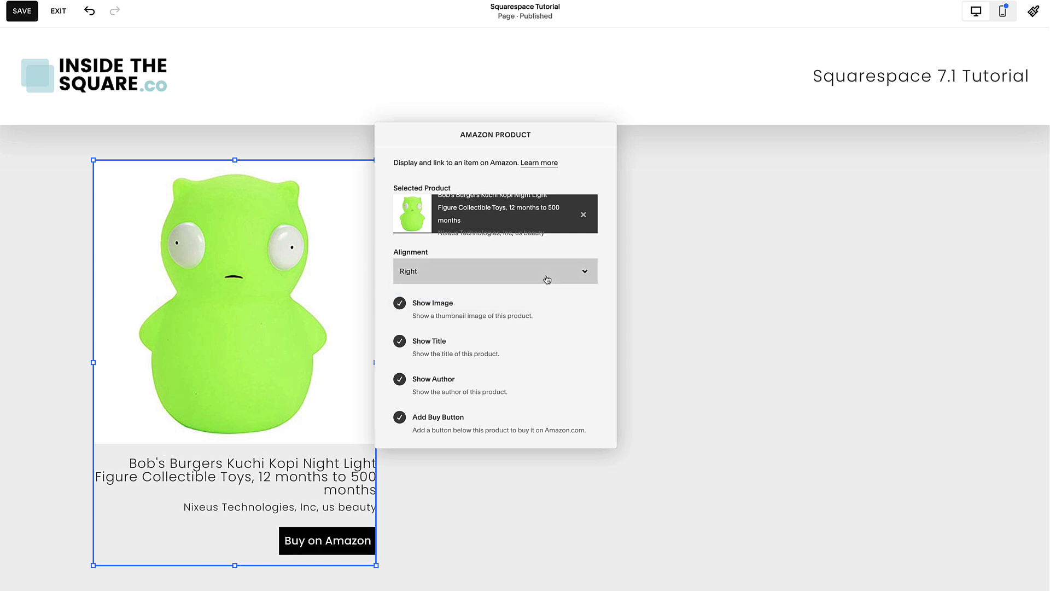
click(494, 270)
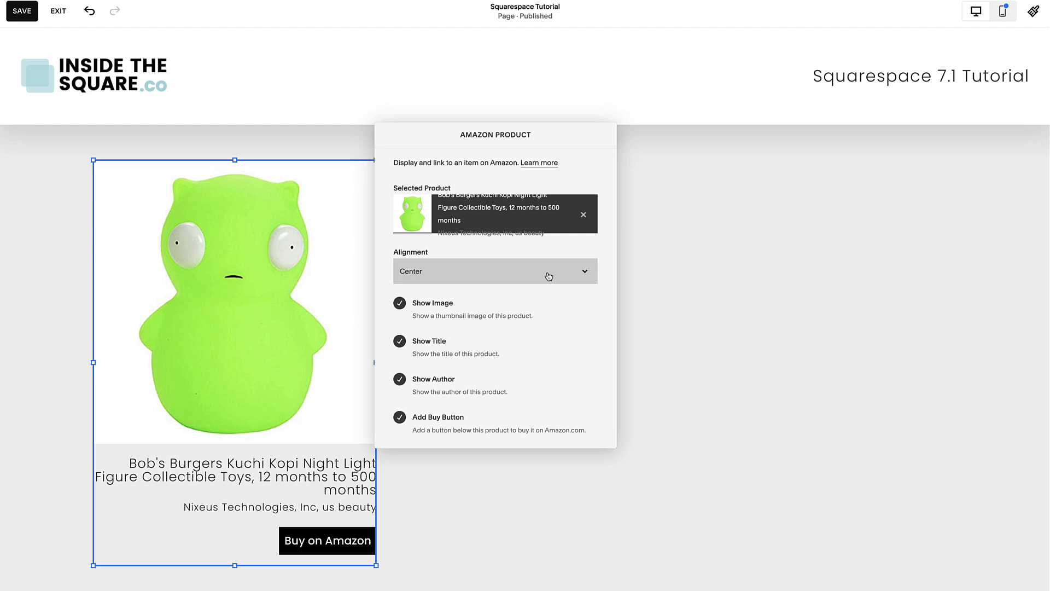